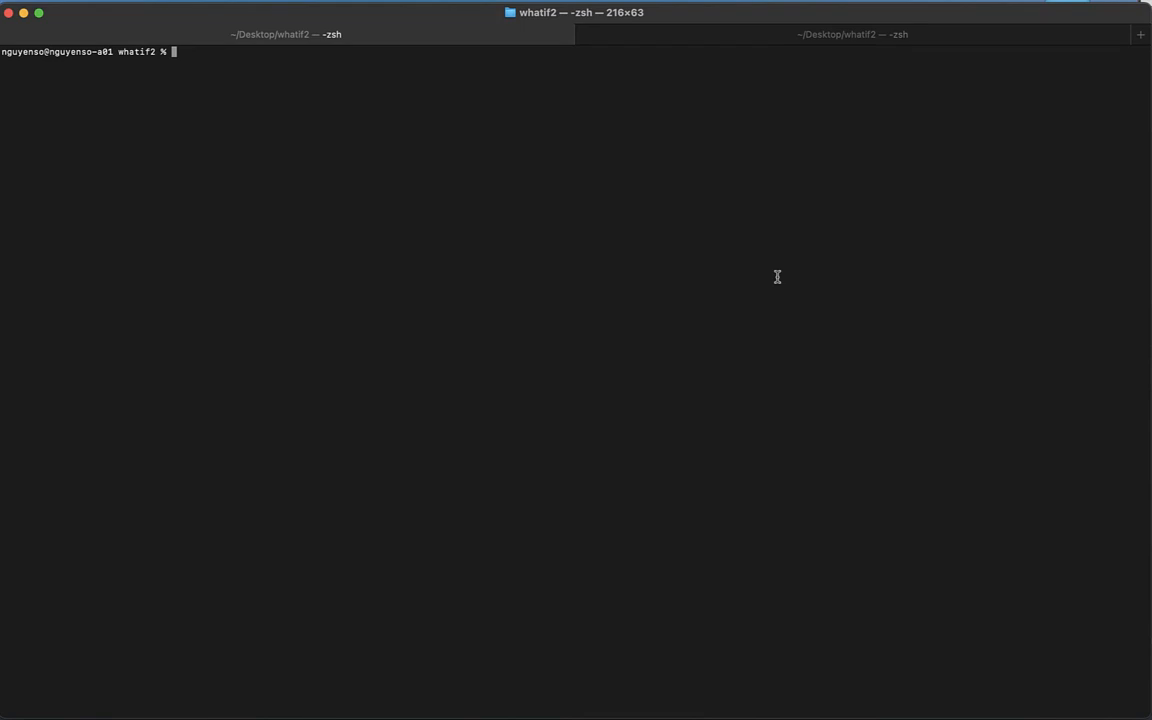
- Print the getlist.nopass script and highlight the limit setting in its query
text(cat skyline-api.getlist.nopass)
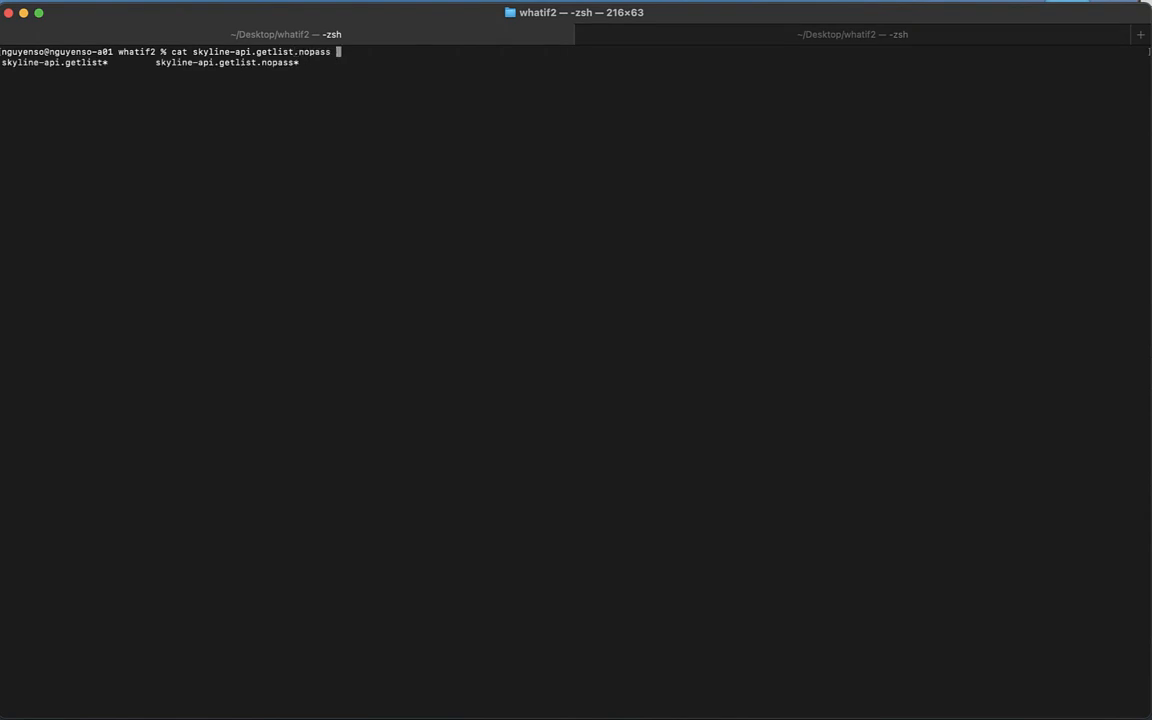
key(Return)
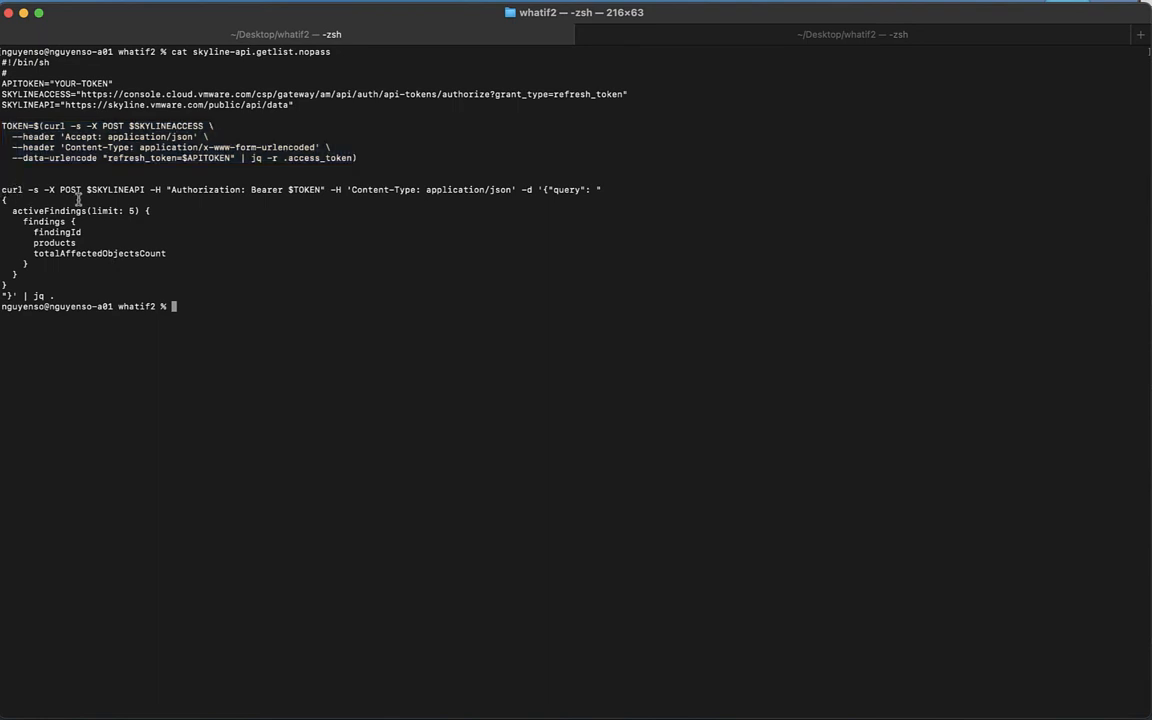
mouse_move(129, 249)
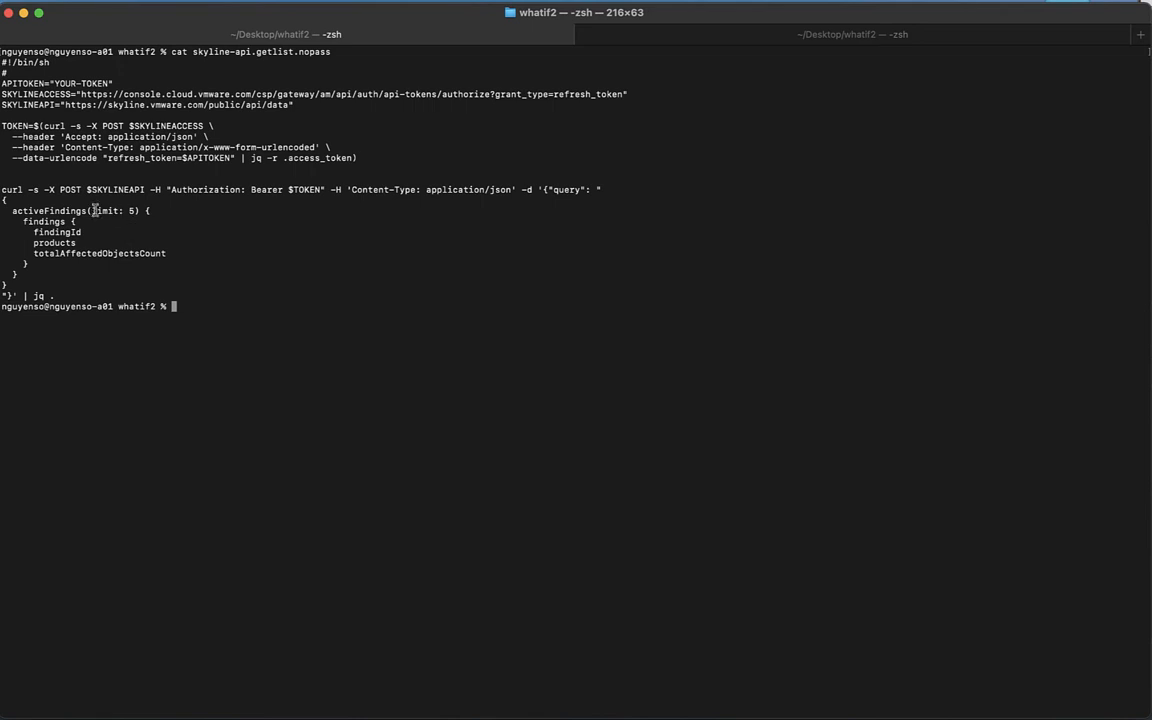
double_click(131, 210)
text(./)
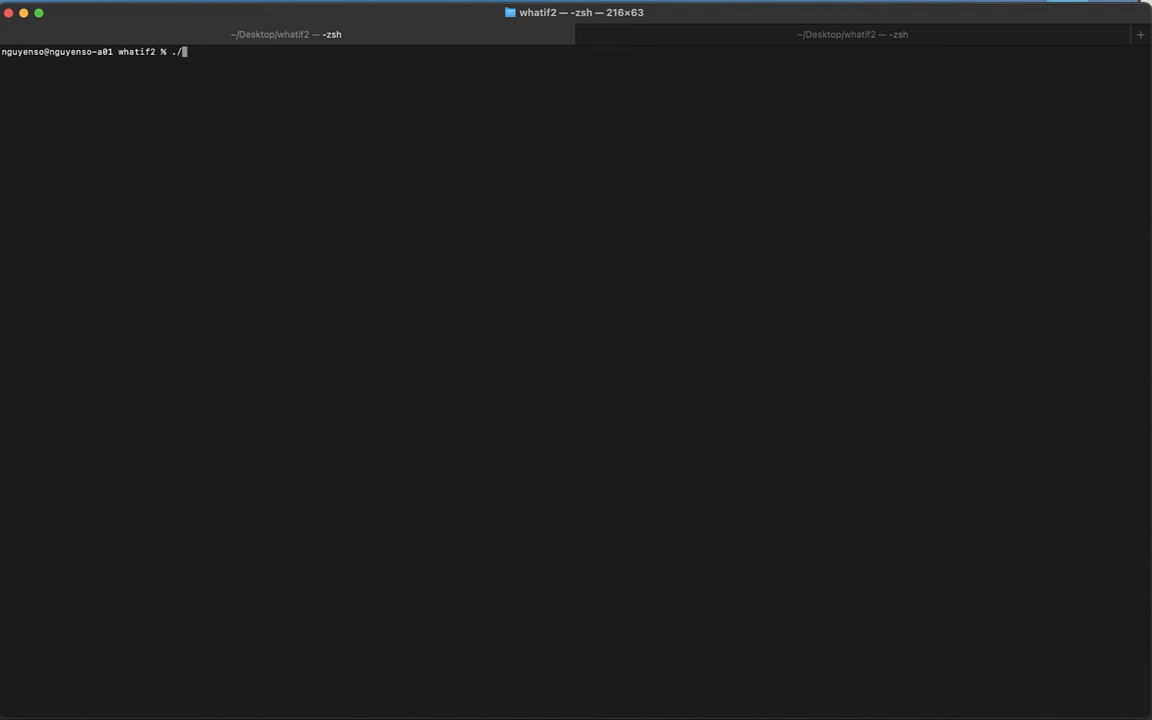
- Run skyline-api.getlist to list five active findings with affected-object counts
text(skyline-api.getlist)
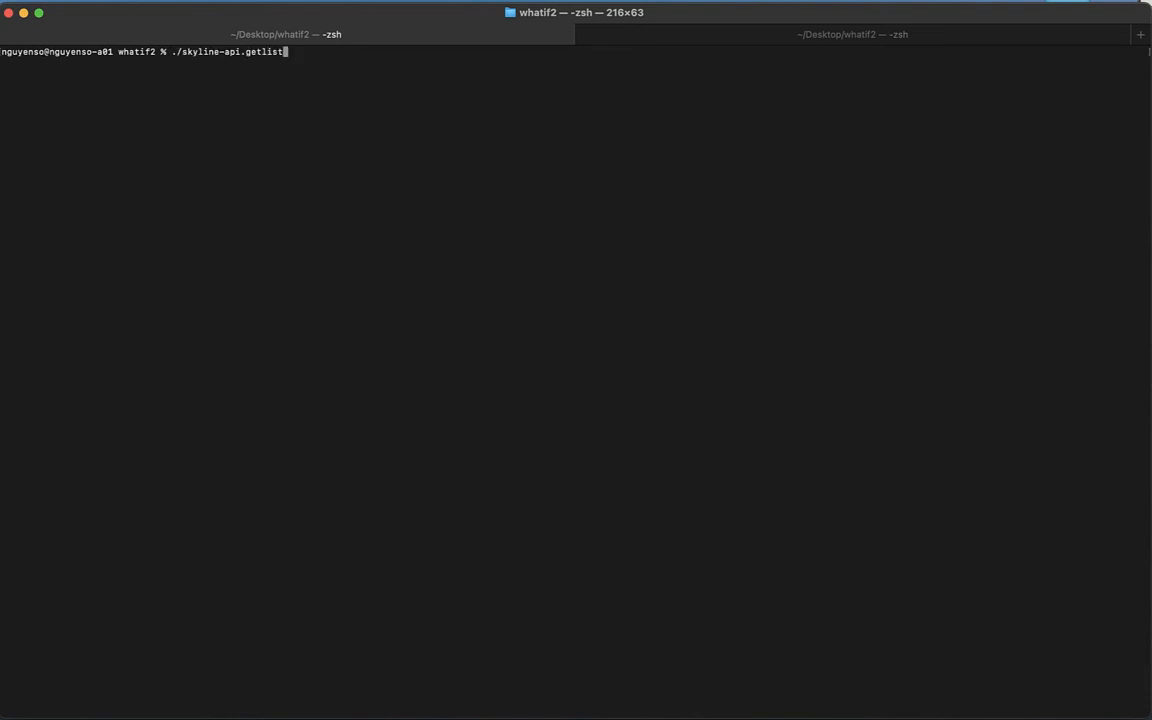
key(Return)
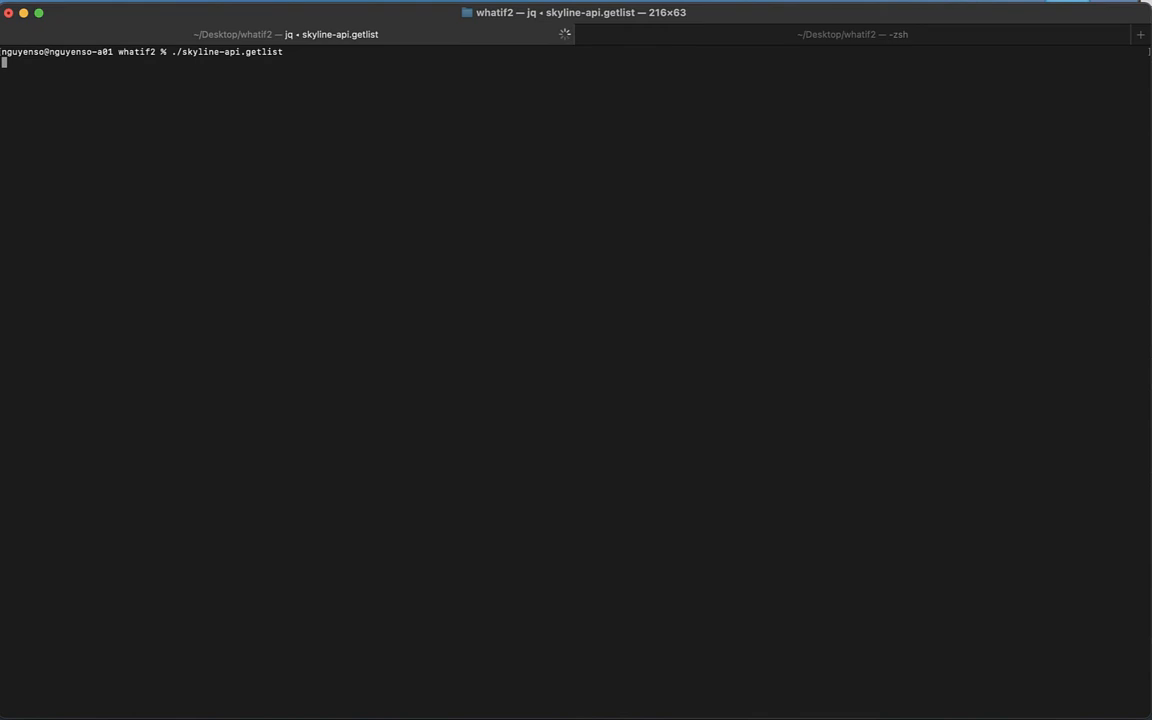
key(Return)
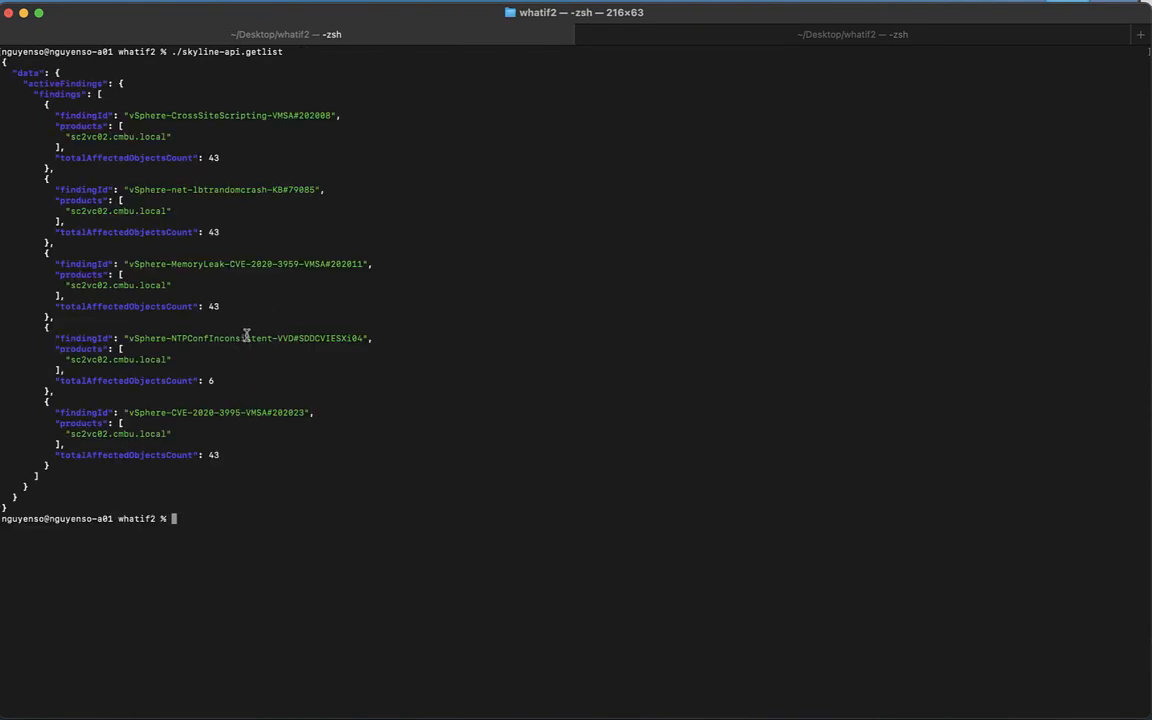
mouse_move(314, 279)
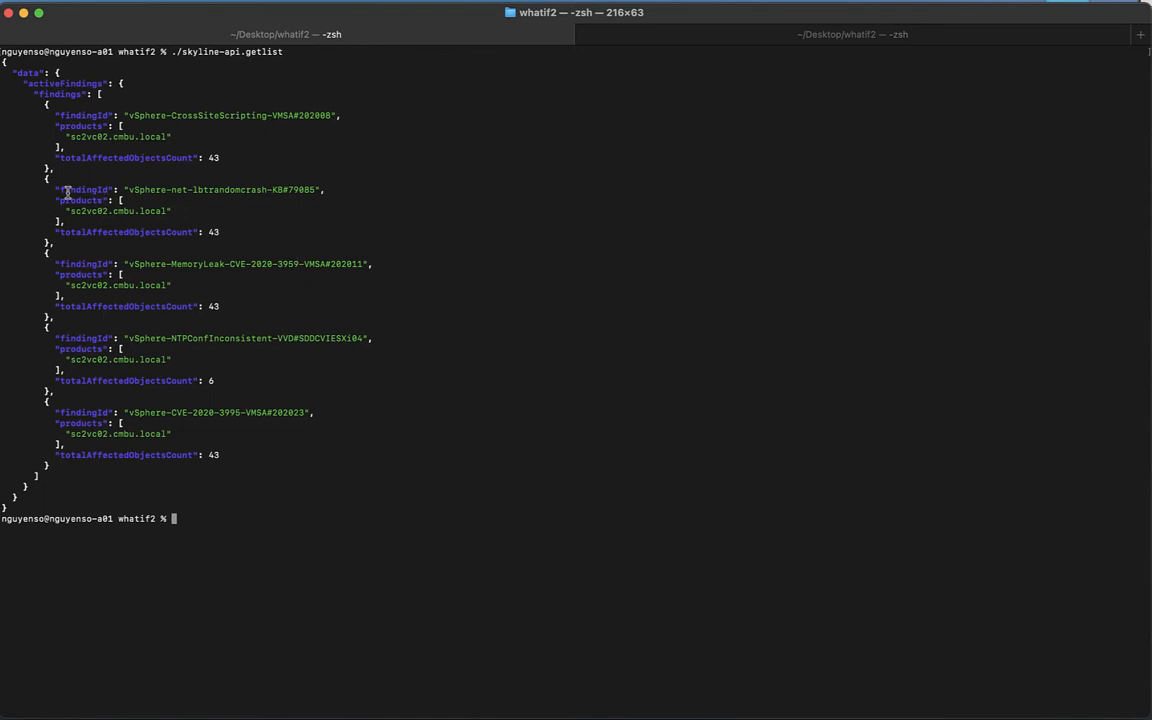
drag(62, 189, 206, 211)
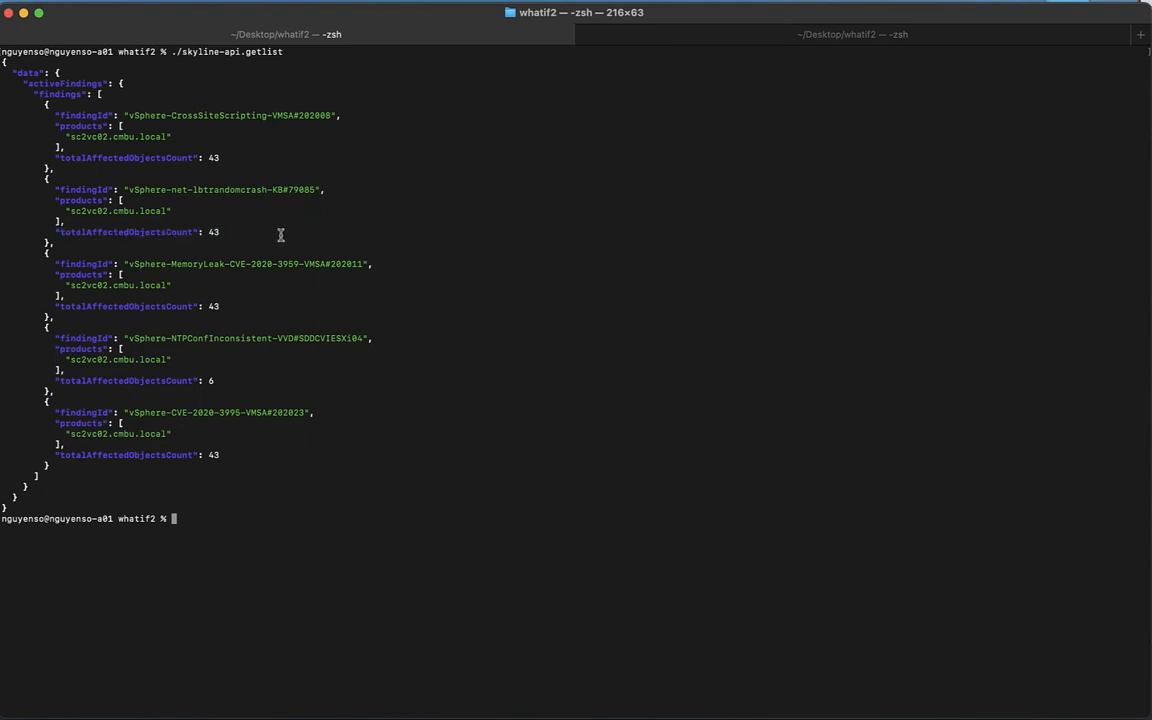
mouse_move(263, 118)
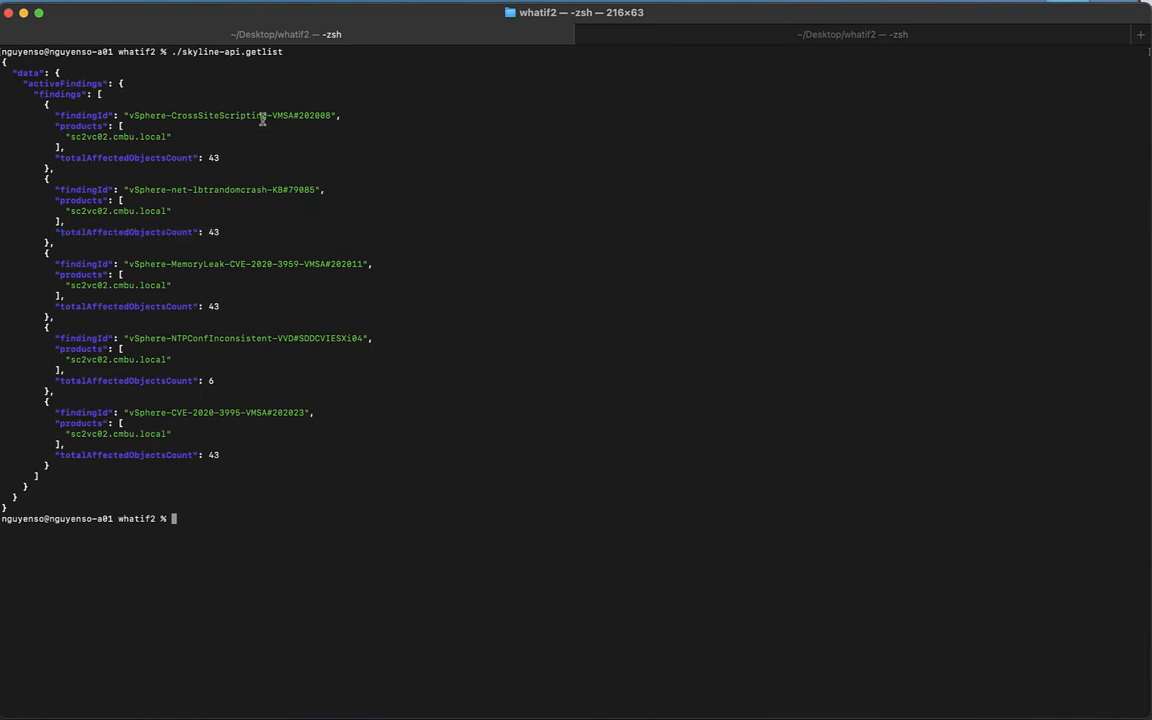
mouse_move(310, 424)
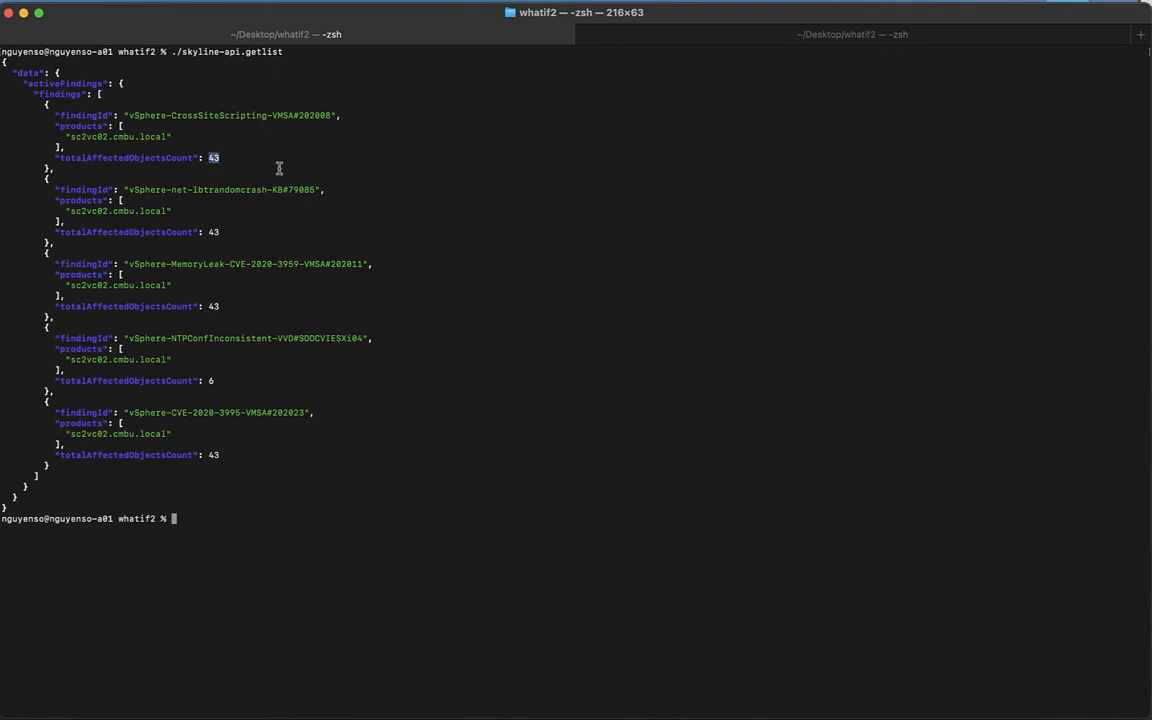
mouse_move(240, 261)
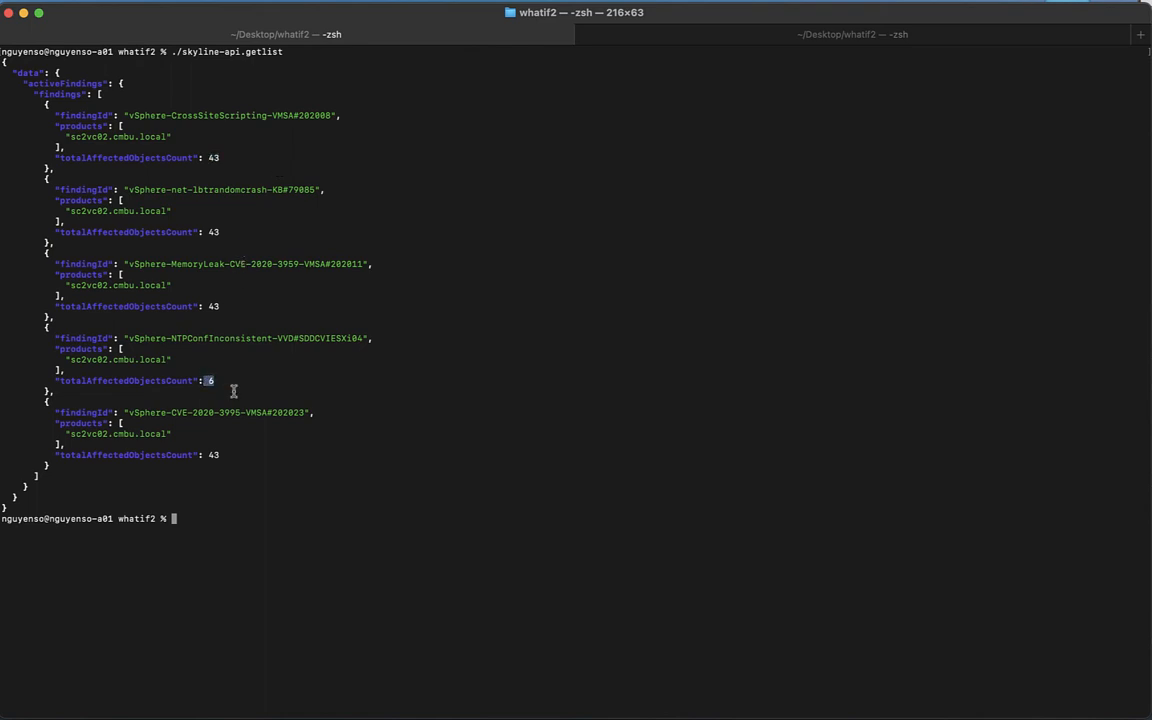
mouse_move(255, 400)
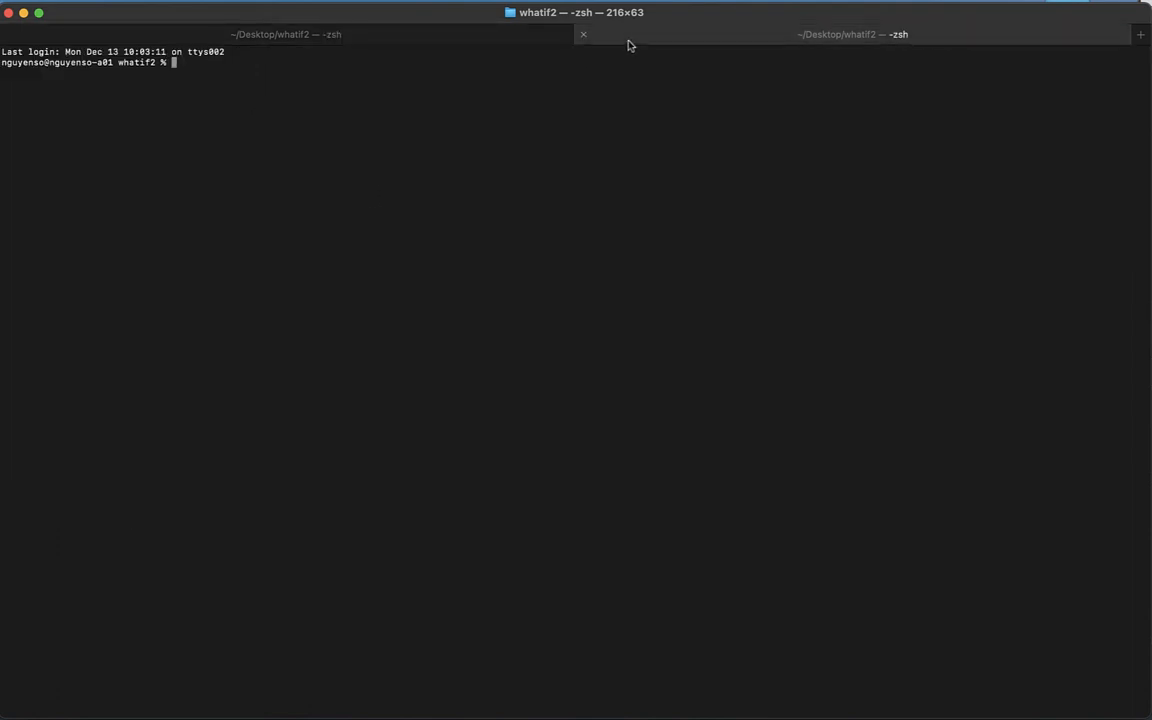
- Print getdetails.nopass, highlighting its product filter, requested finding fields and affectedObjects section
text(cat skyline-api.get)
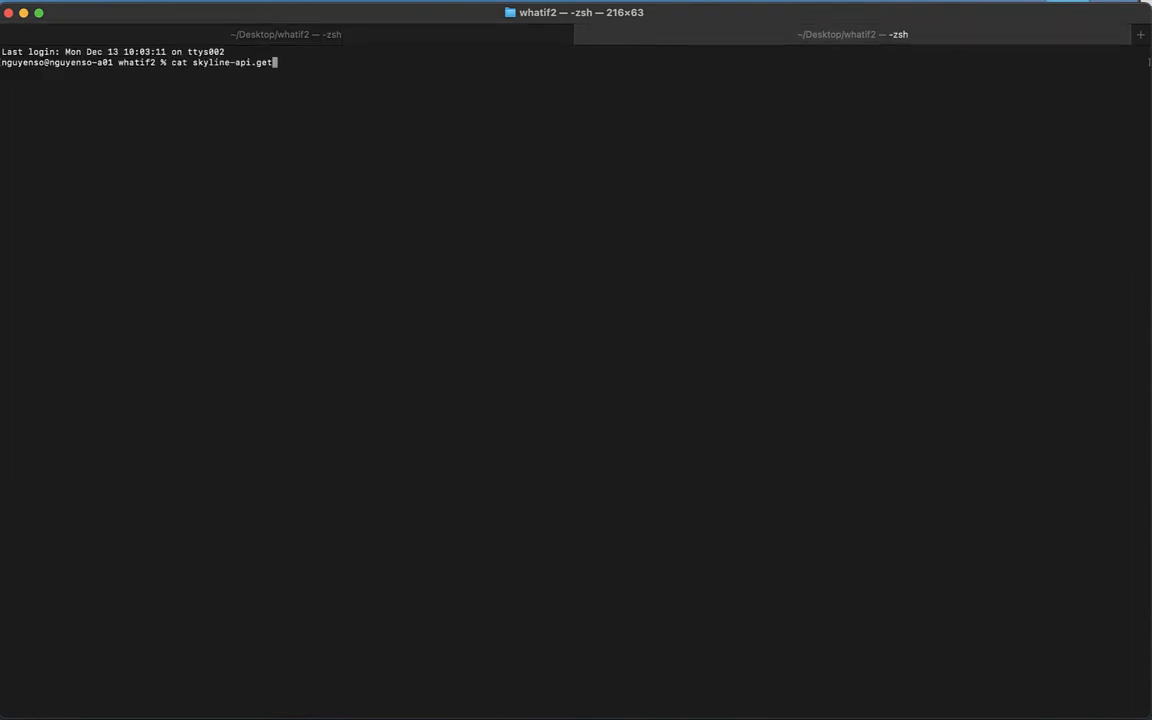
key(Return)
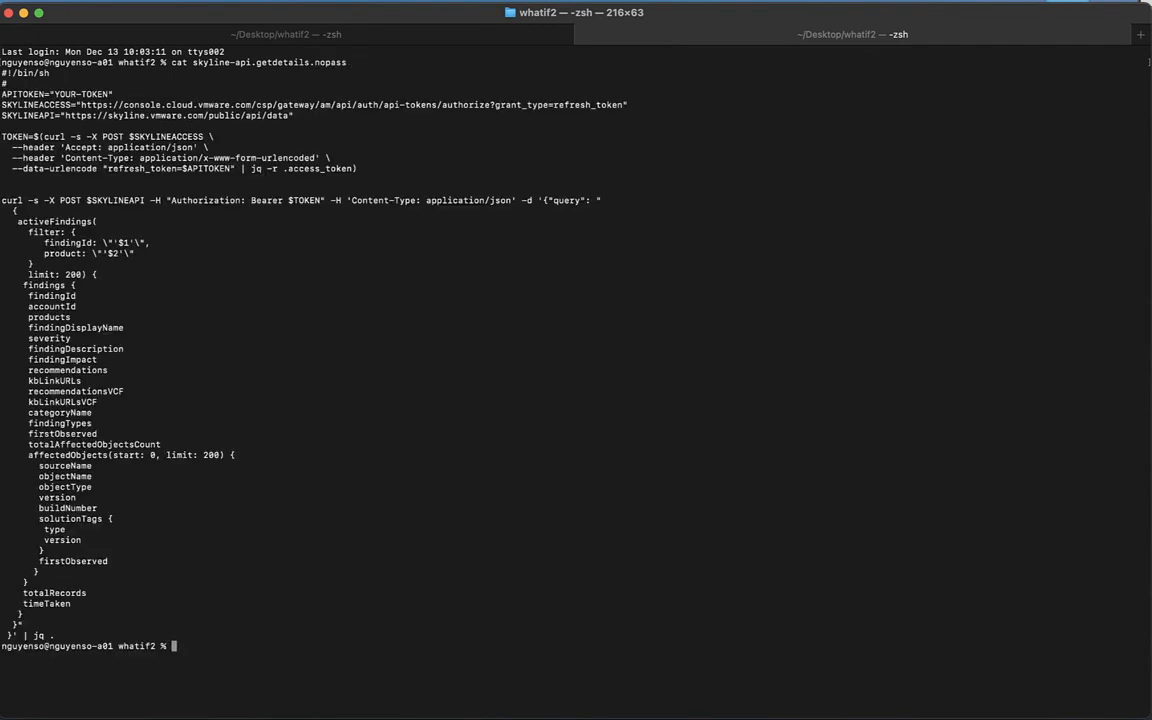
mouse_move(292, 120)
text(./skyline-api.getlist)
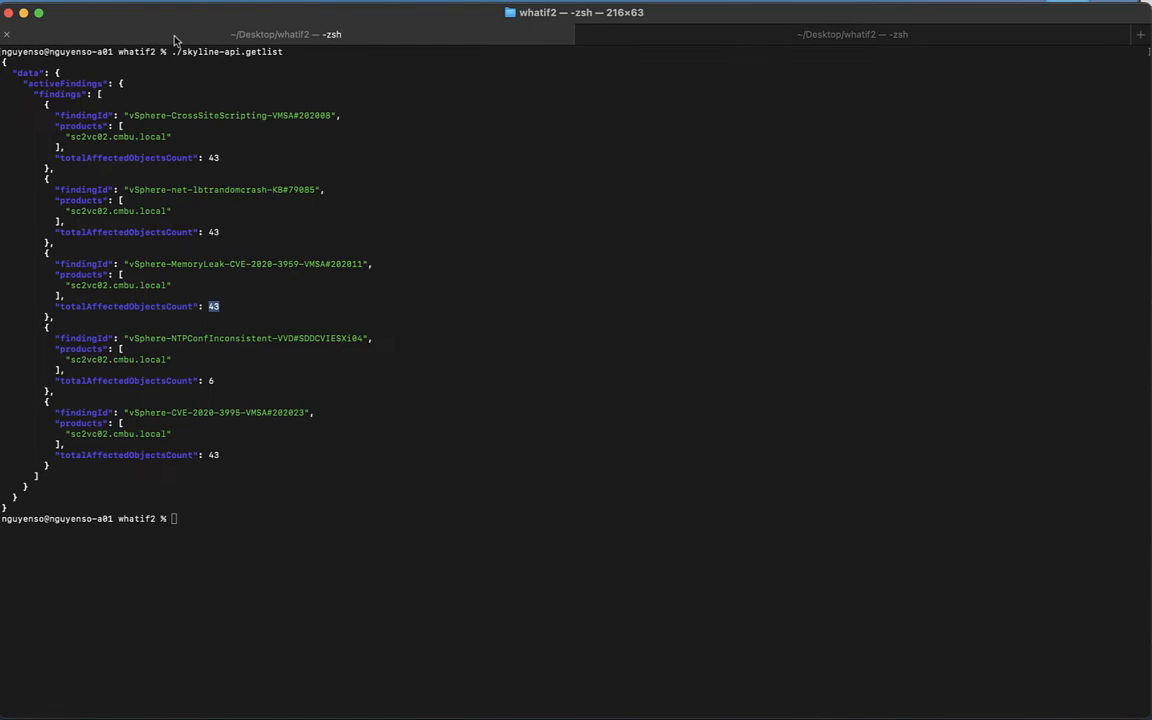
mouse_move(89, 285)
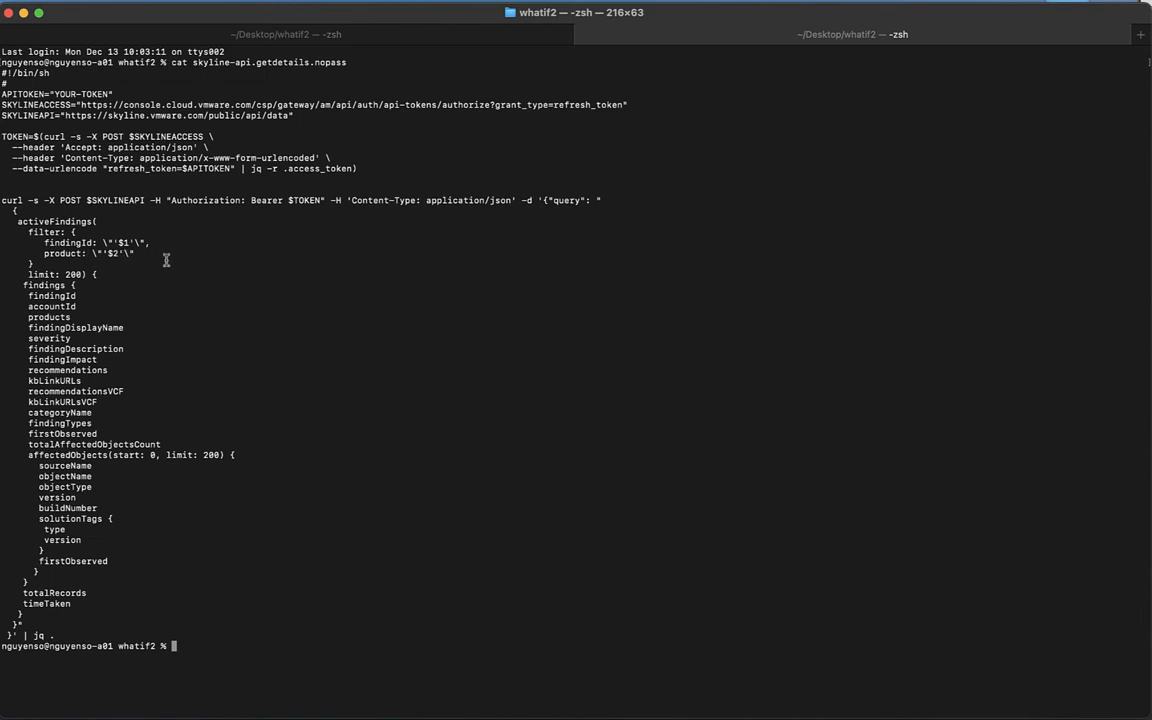
mouse_move(40, 256)
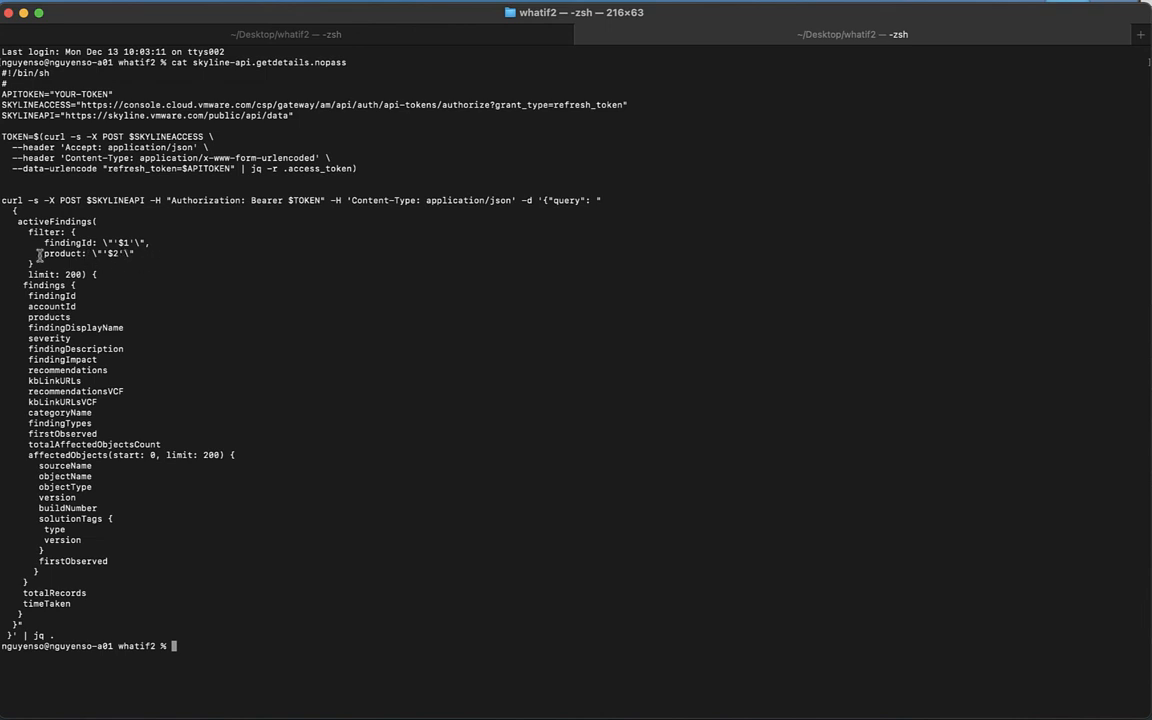
double_click(62, 253)
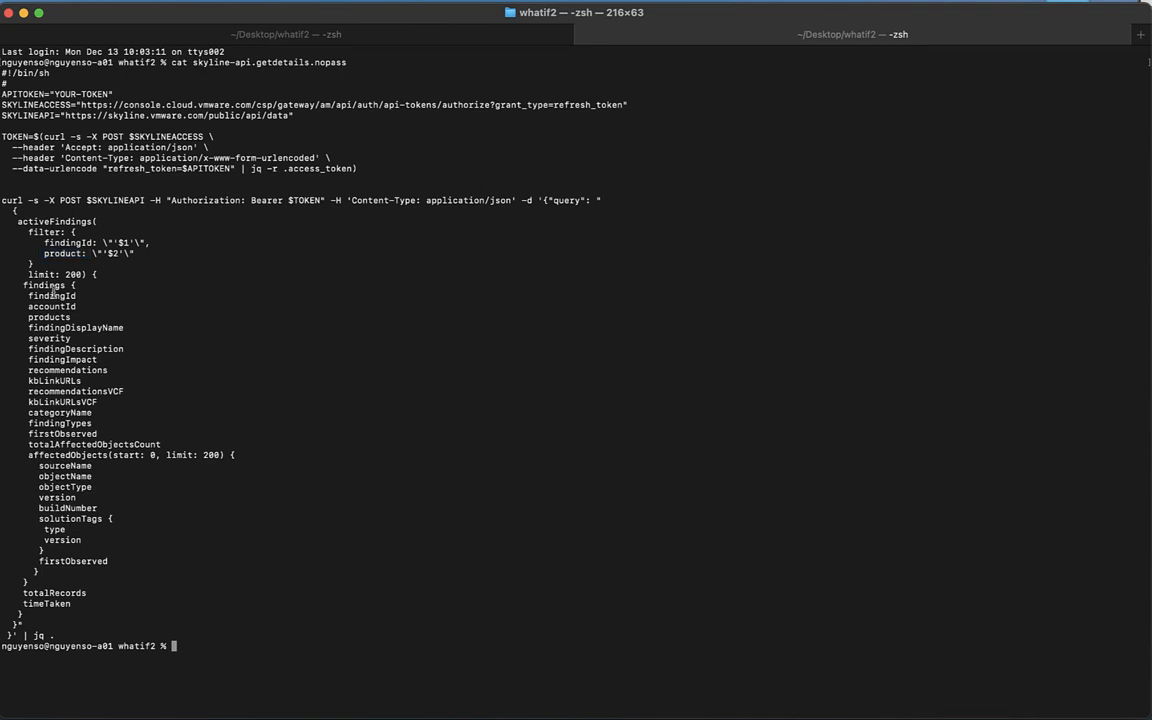
drag(23, 285, 247, 450)
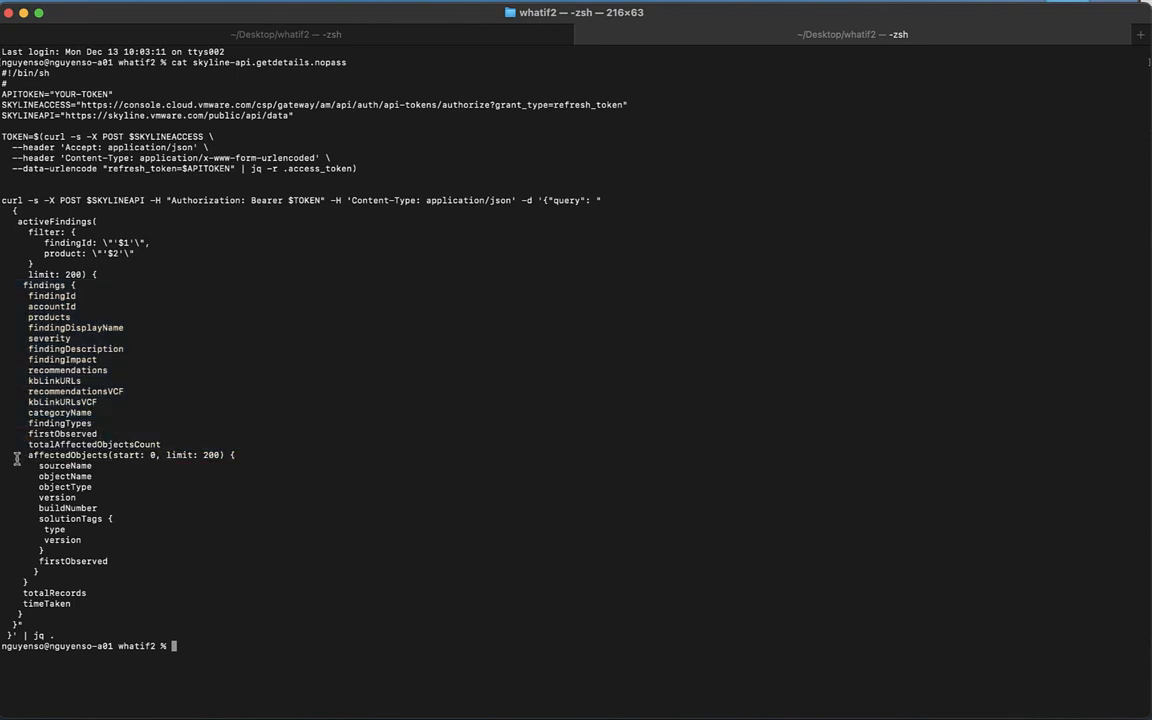
drag(28, 455, 145, 519)
text(./skyline-api.getlist)
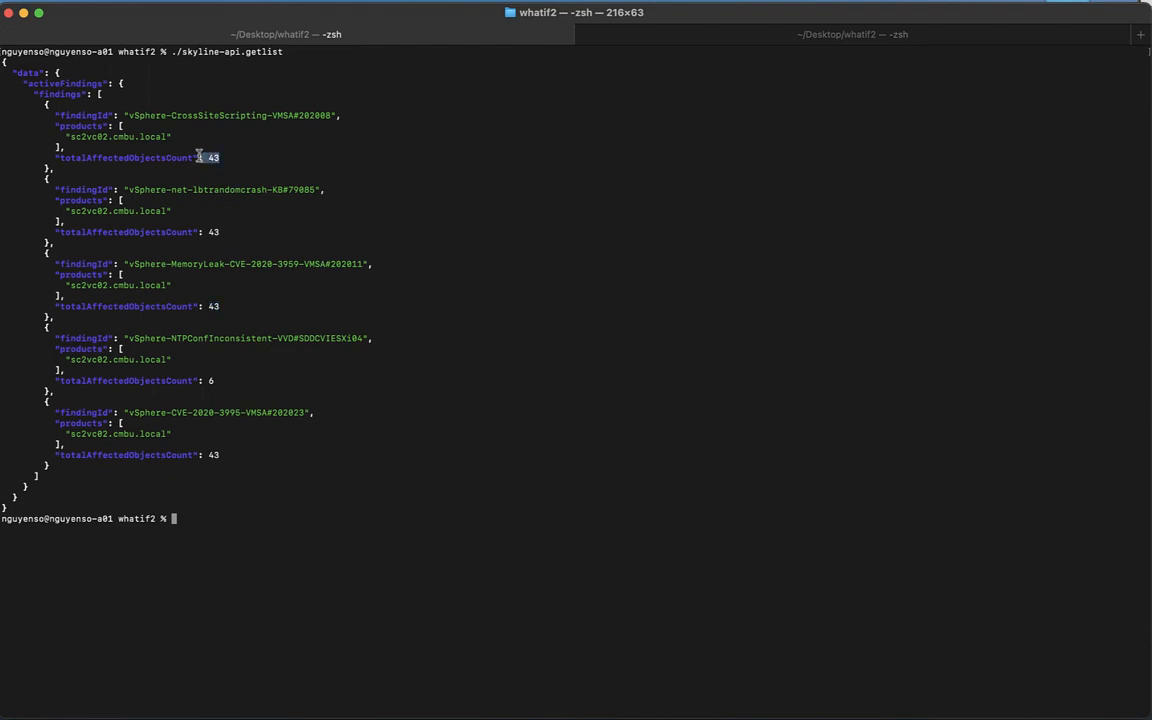
mouse_move(308, 242)
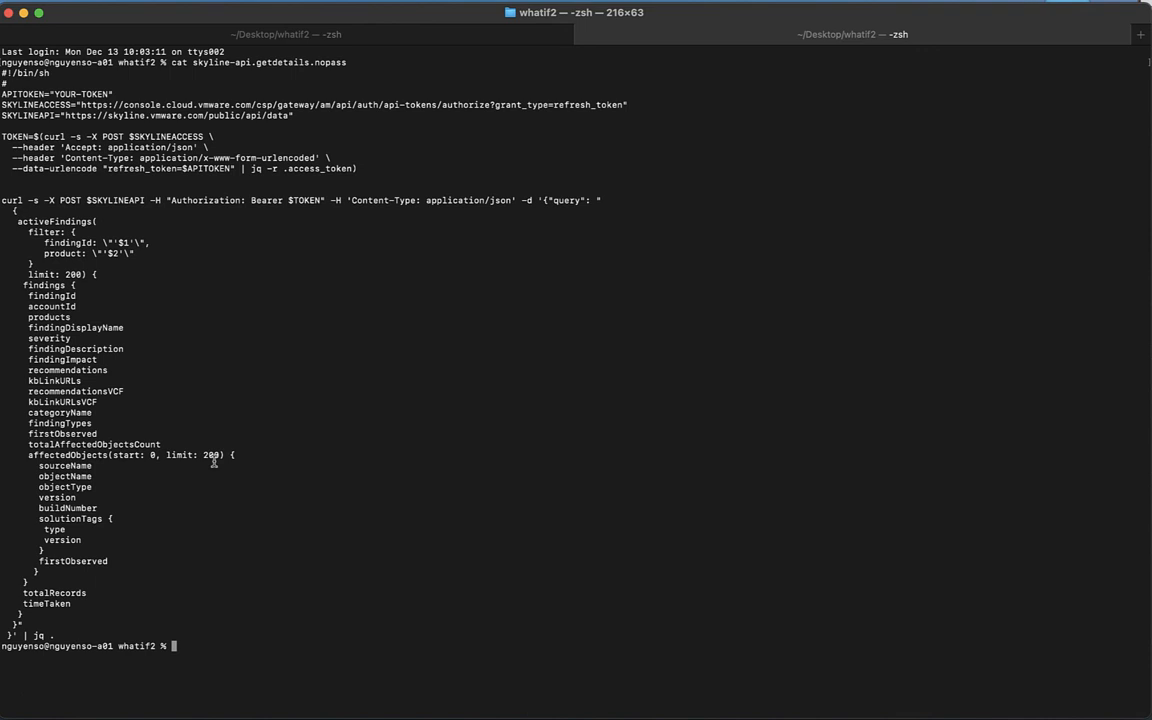
- Enter getdetails with finding vSphere-NTPConfInconsistent-VVD#SDDCVIESXi04 and product sc2vc02.cmbu.local as arguments
text(./skyline-api.get)
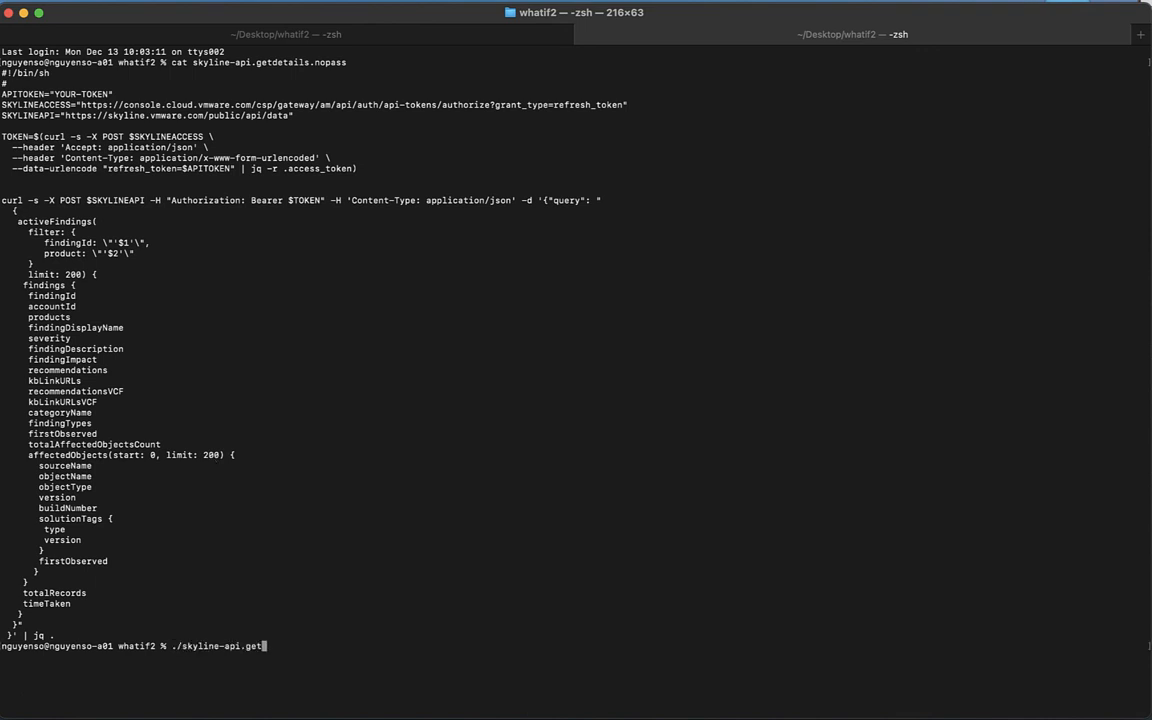
text(details)
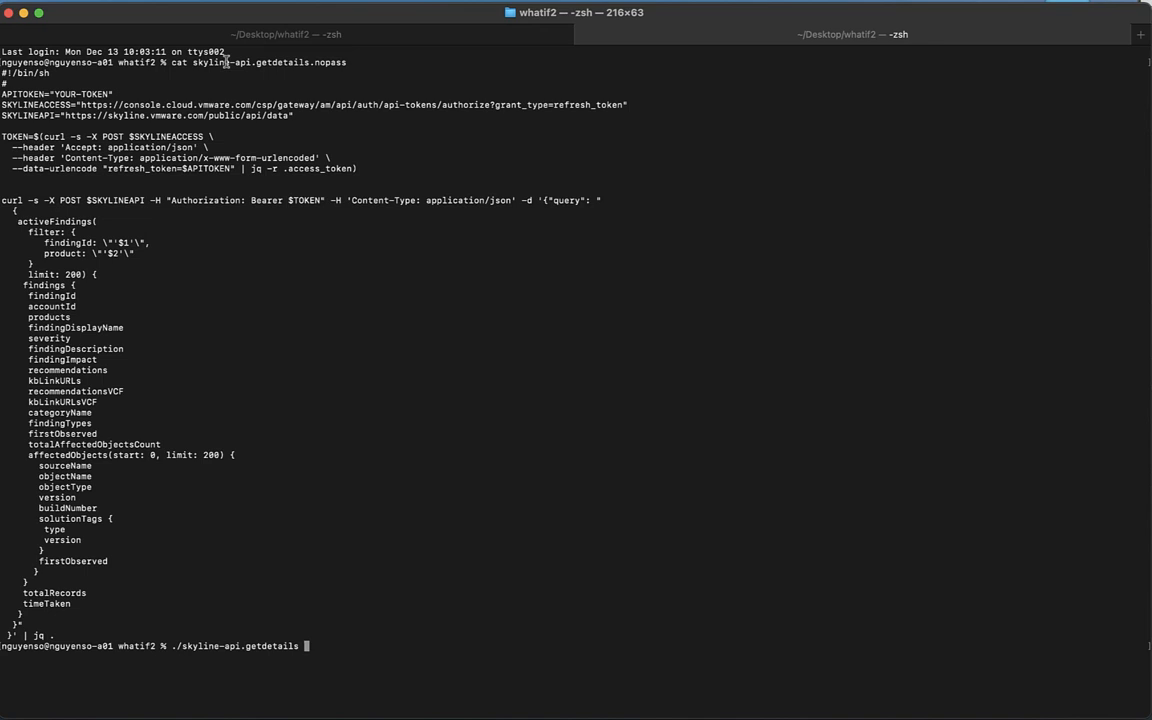
key(Return)
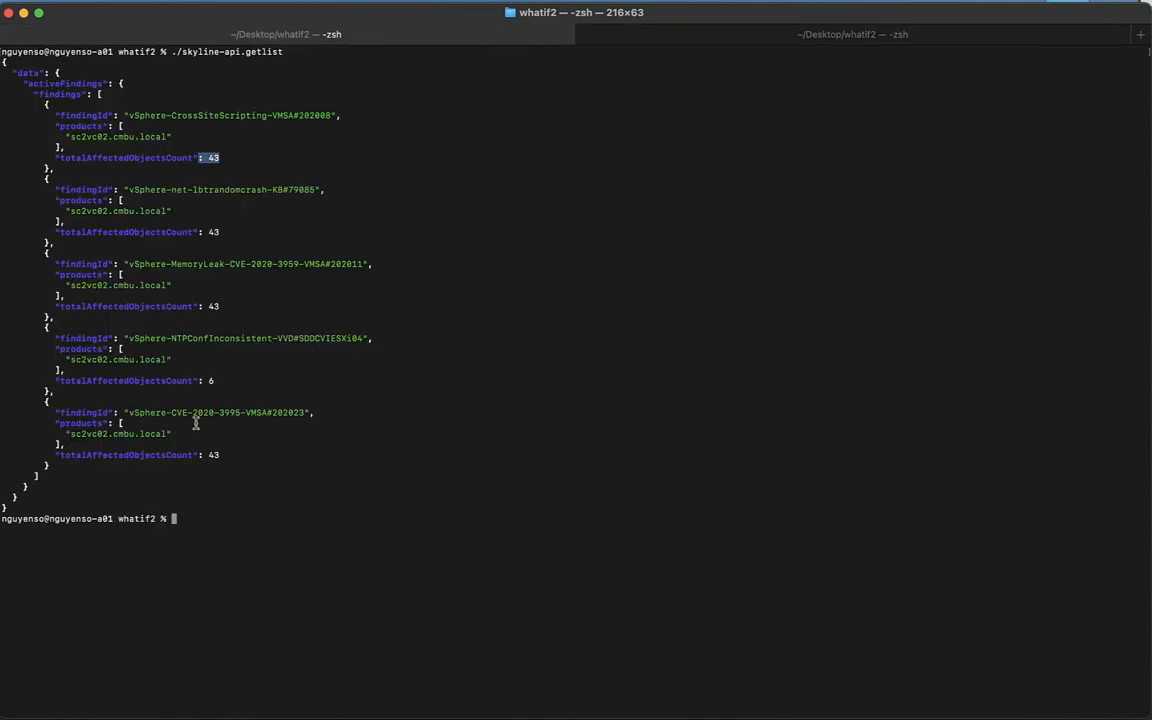
mouse_move(210, 311)
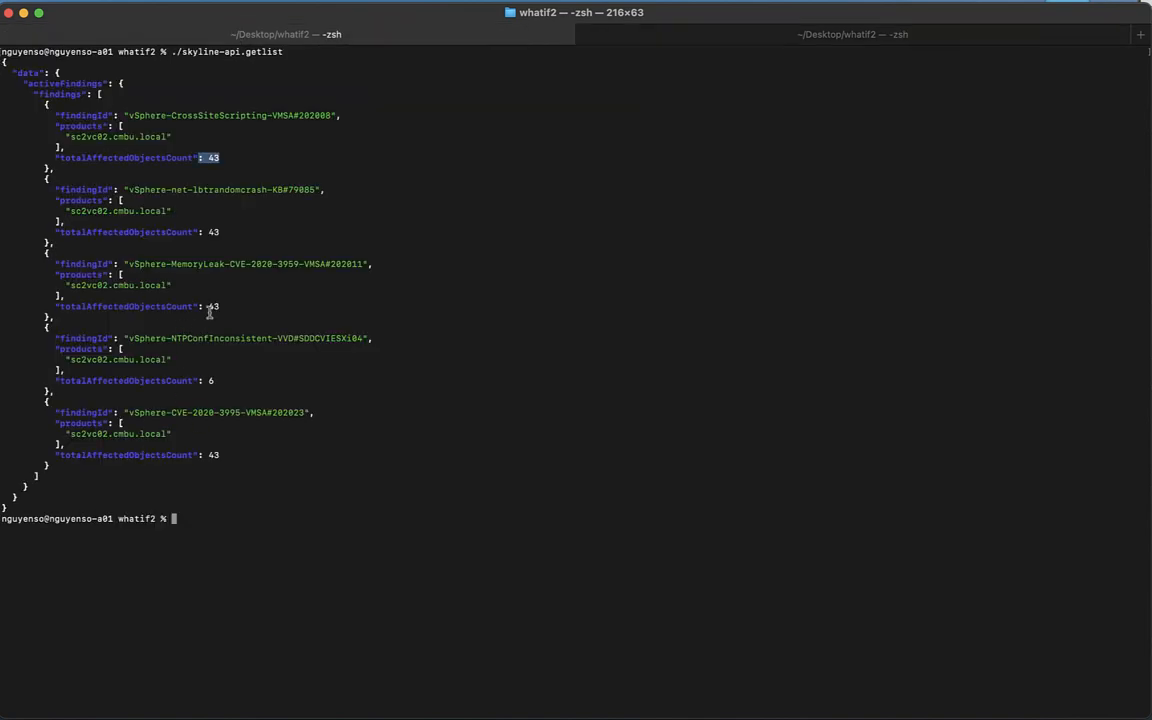
mouse_move(128, 337)
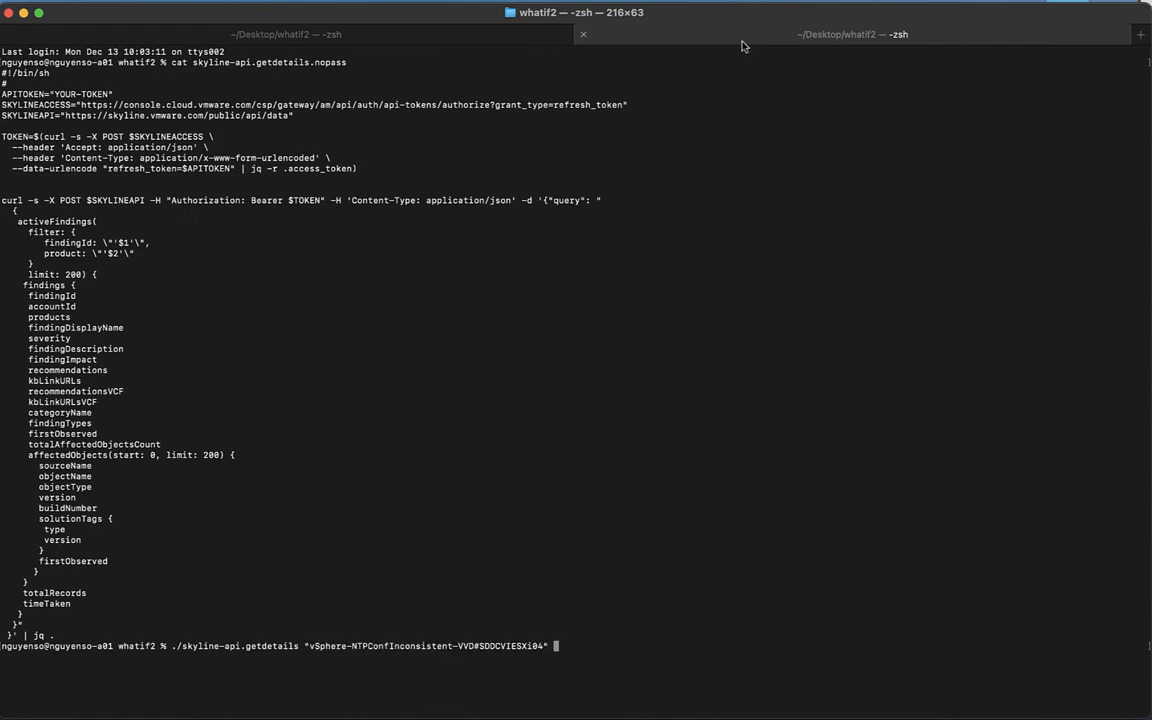
key(Return)
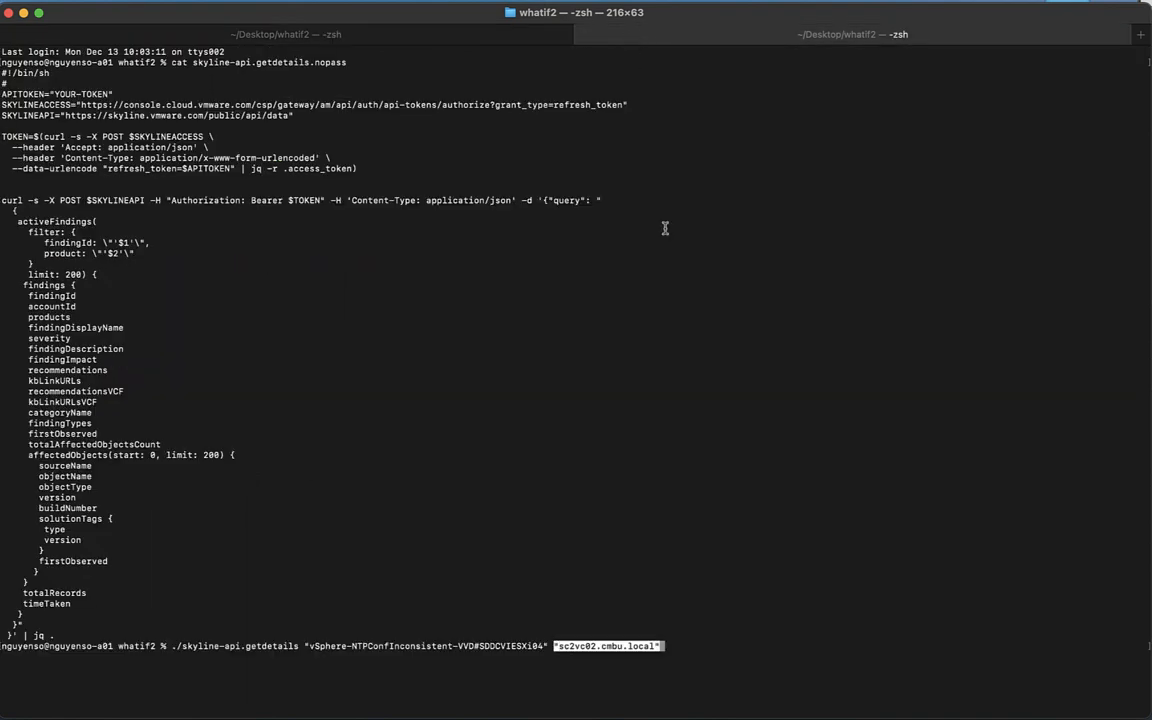
mouse_move(648, 510)
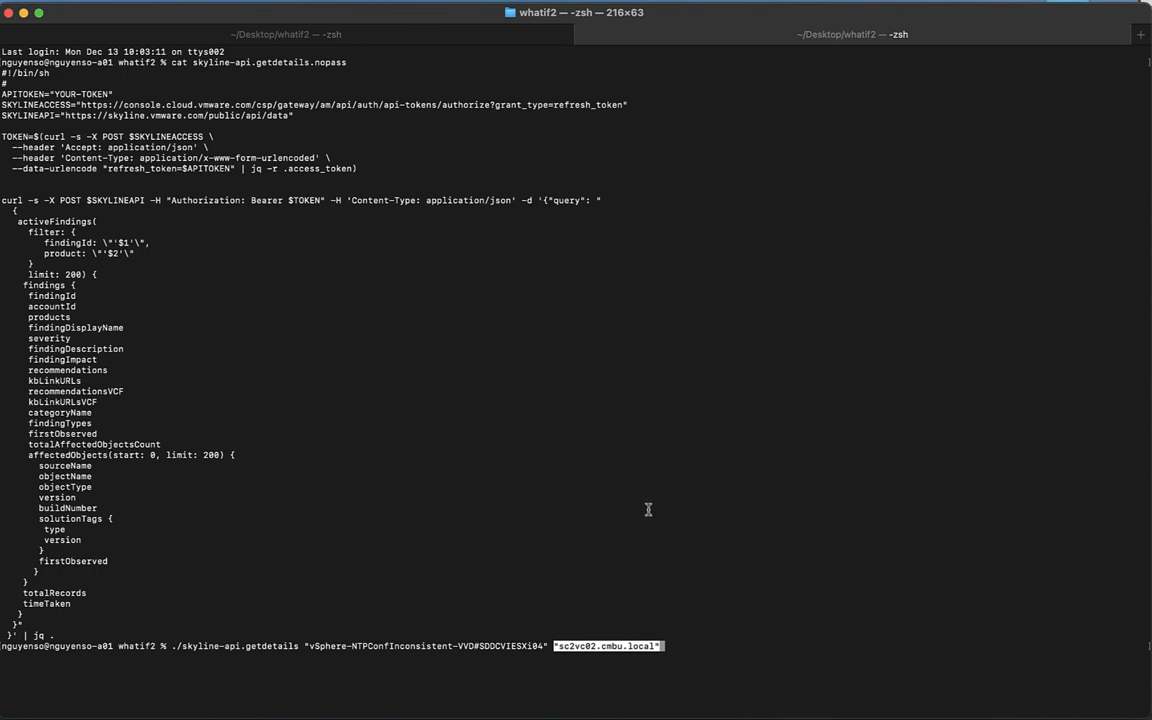
mouse_move(53, 205)
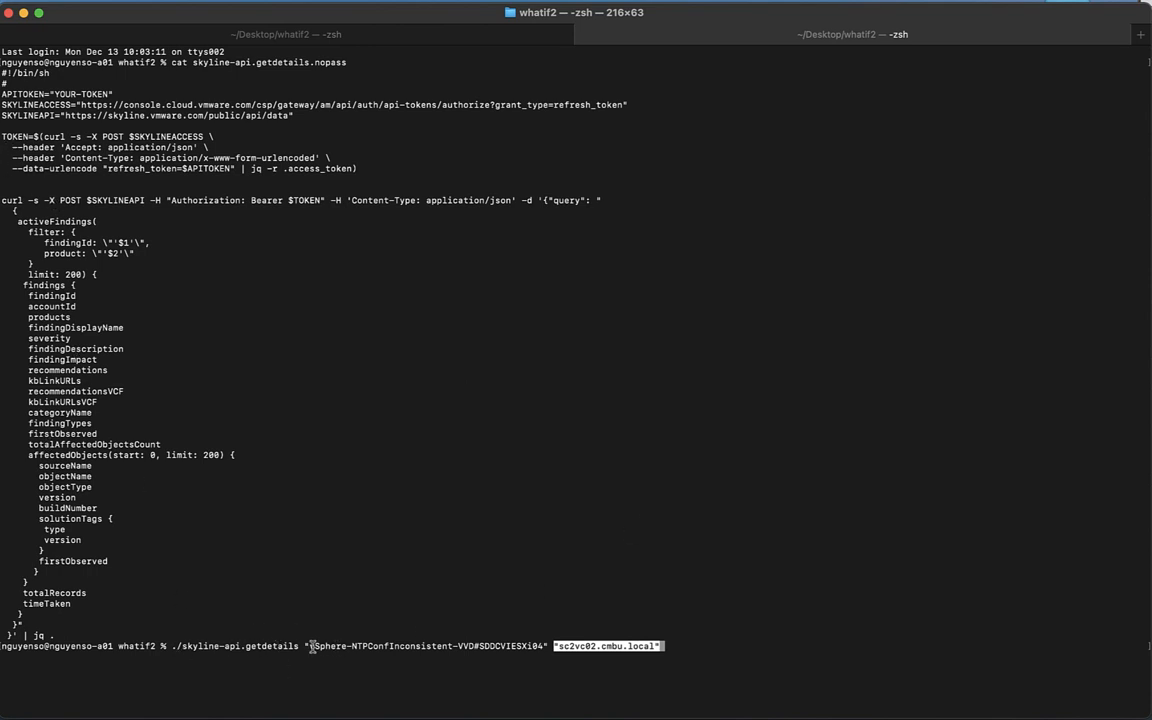
mouse_move(361, 681)
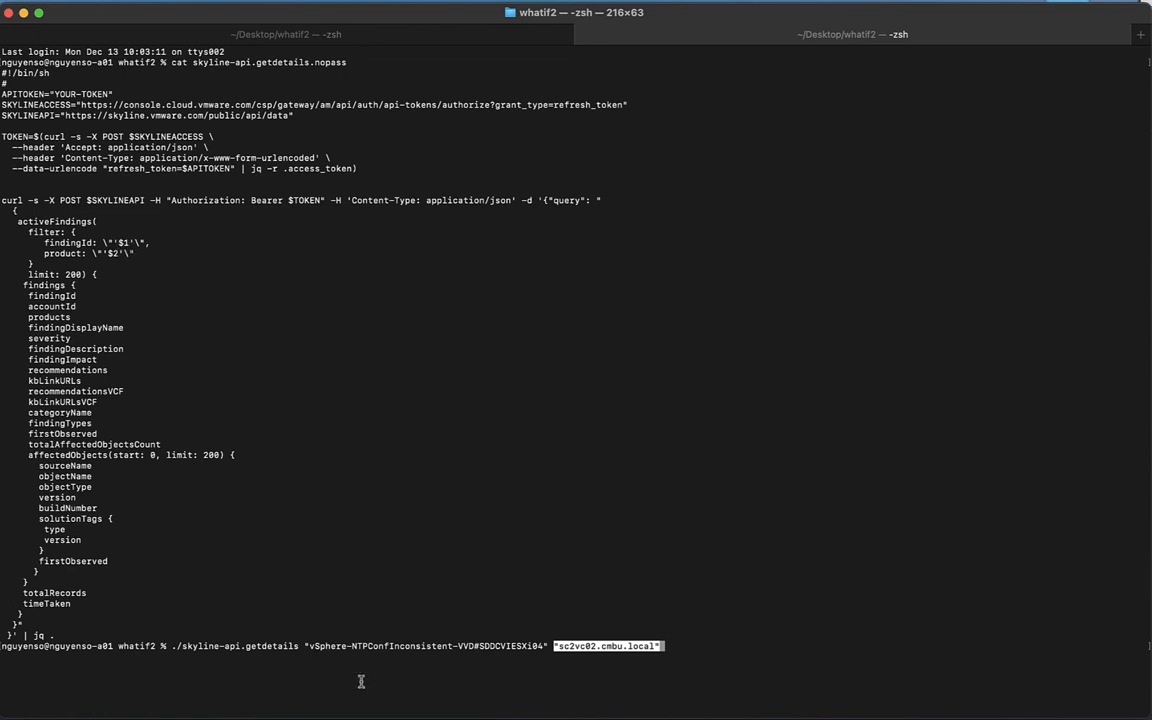
mouse_move(404, 445)
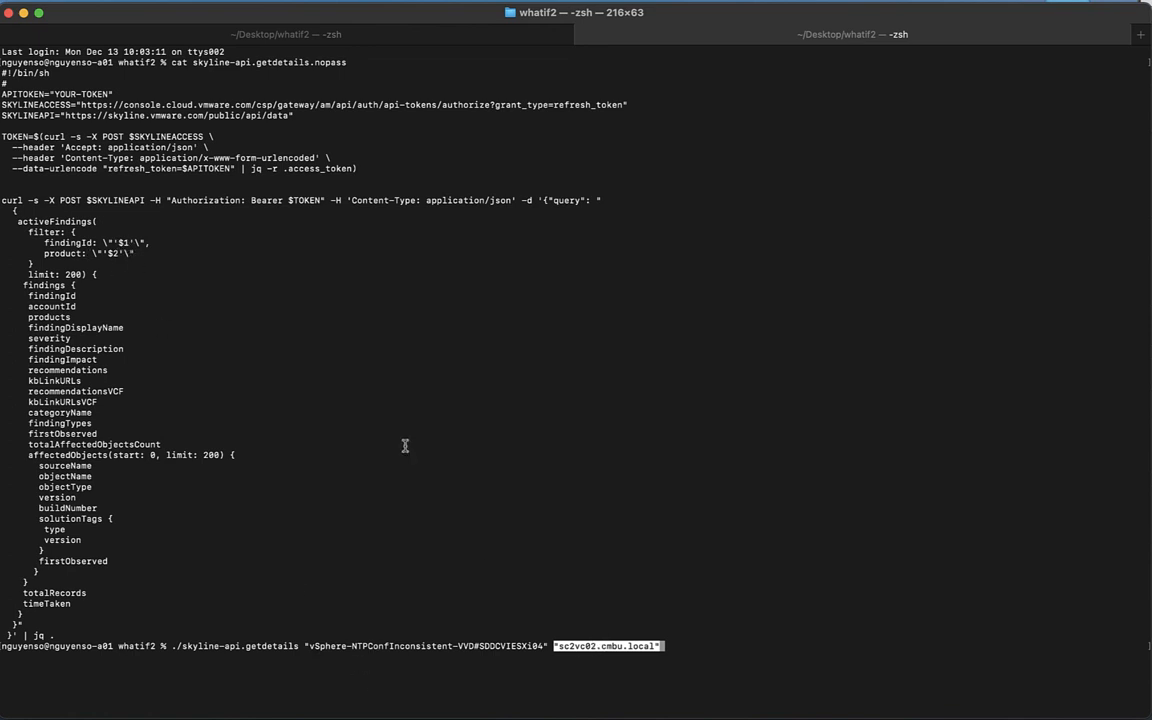
- Run the NTP finding details query and scroll to its six affected ESX hosts
key(Return)
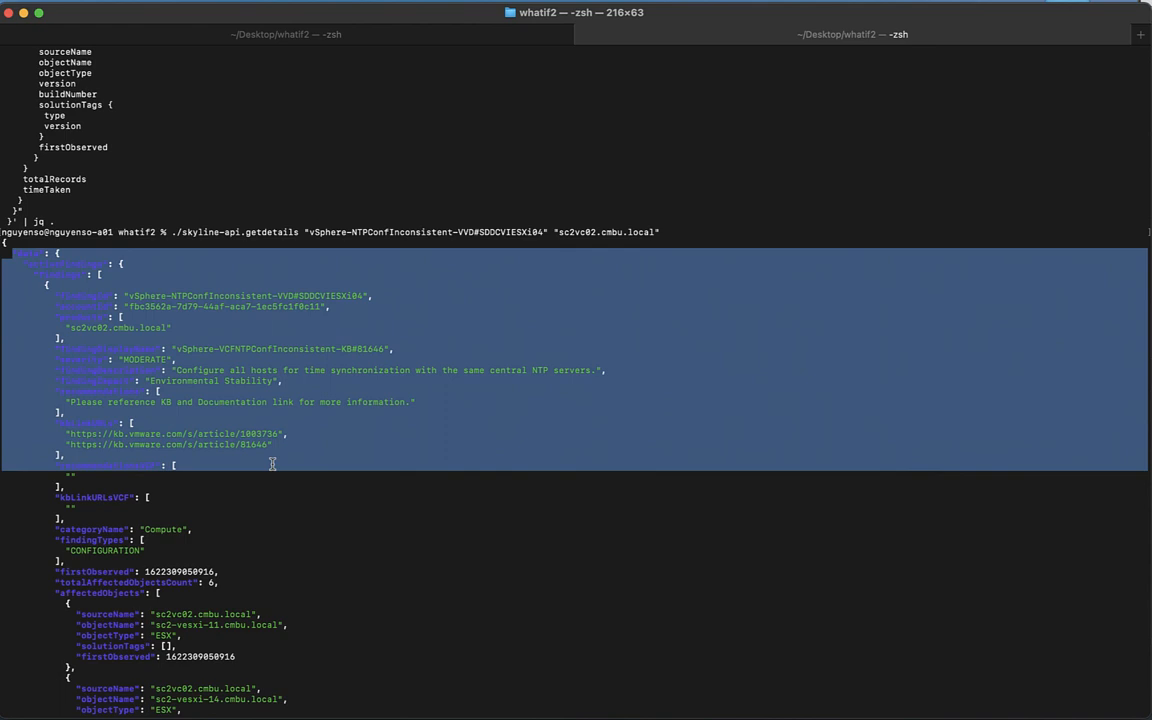
mouse_move(390, 51)
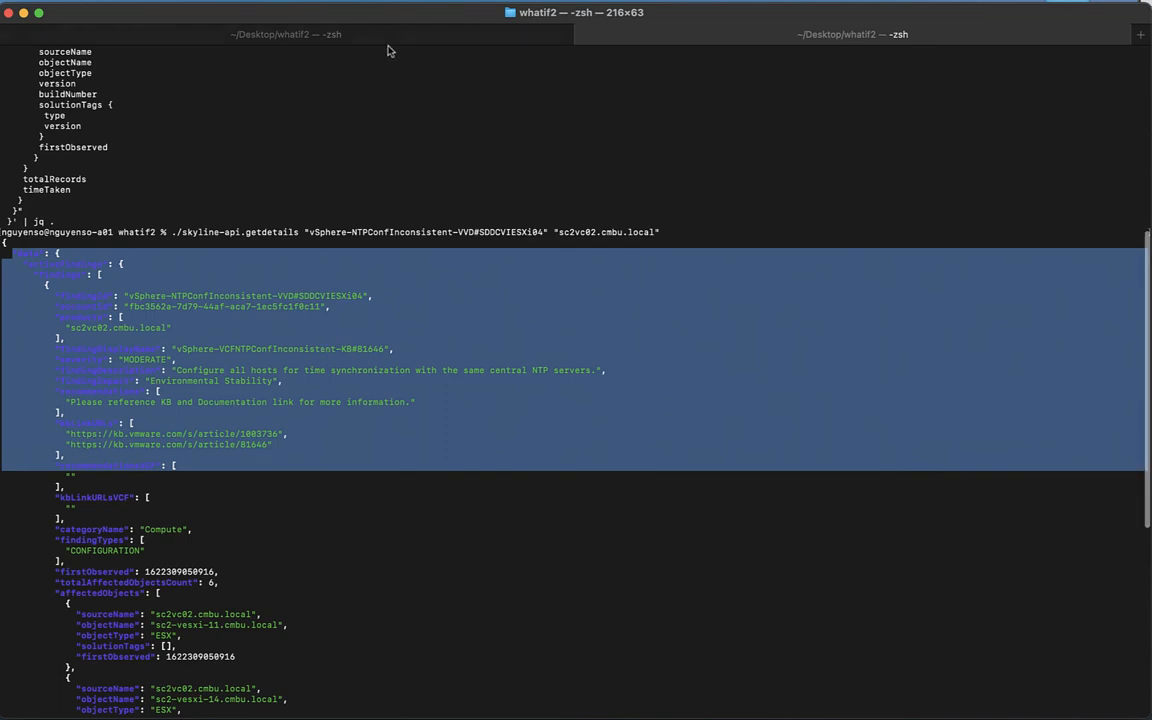
mouse_move(360, 35)
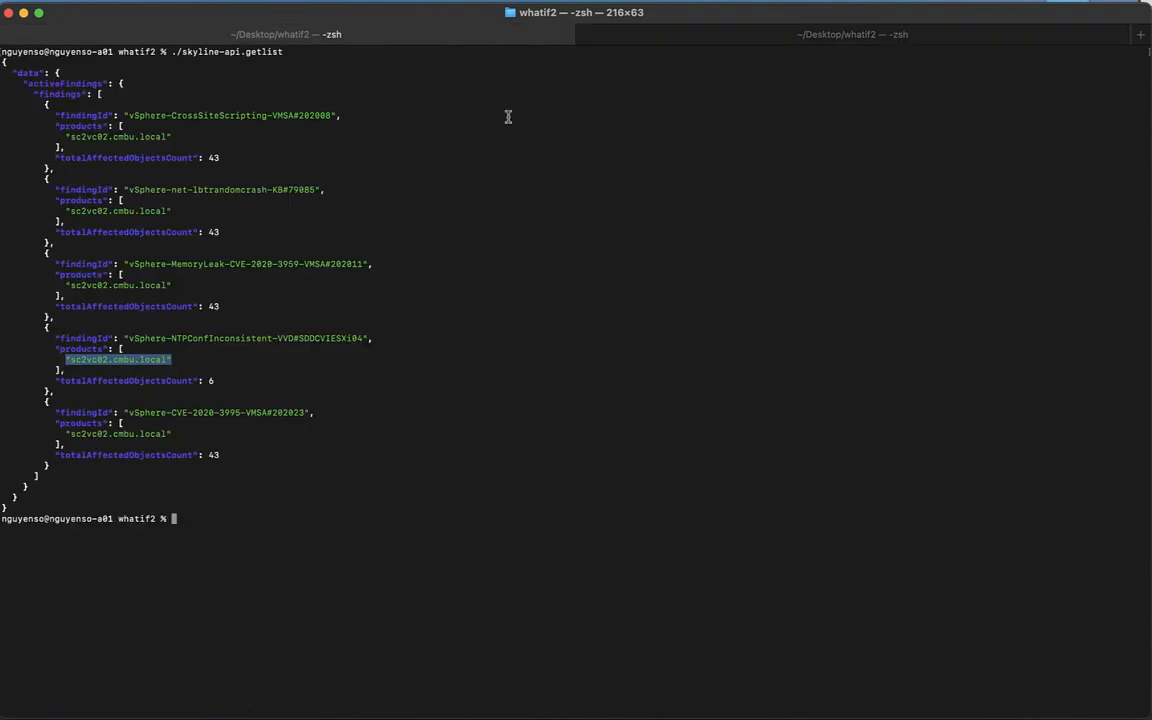
mouse_move(372, 167)
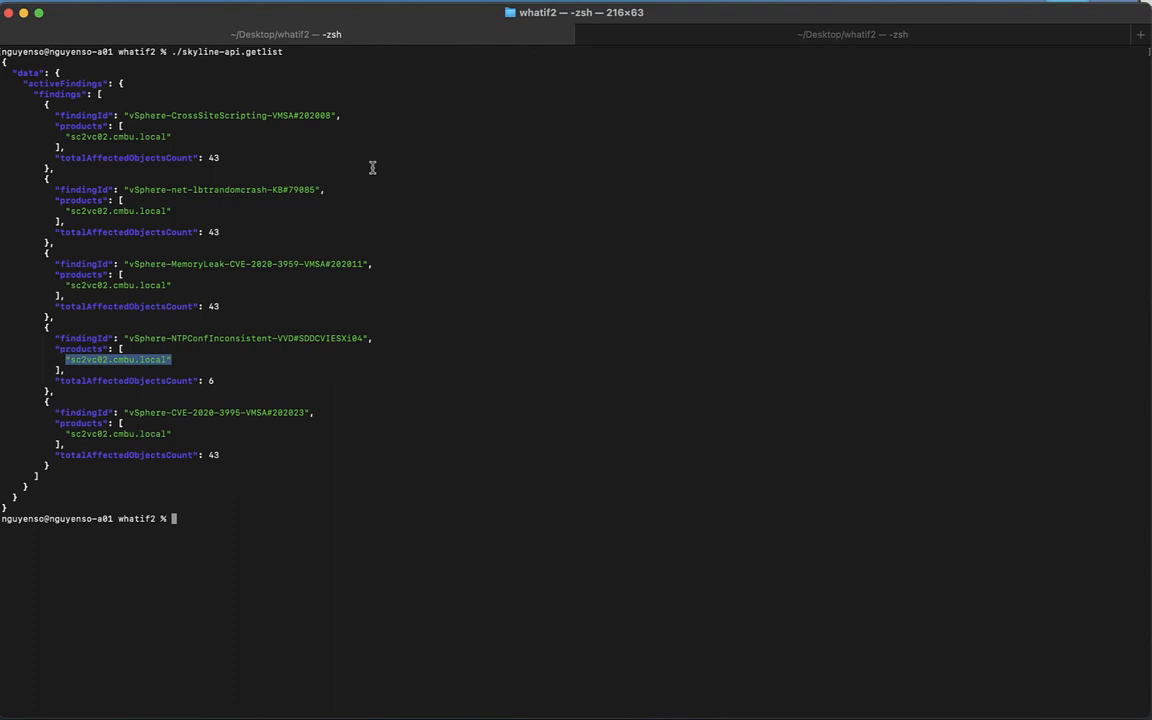
key(Return)
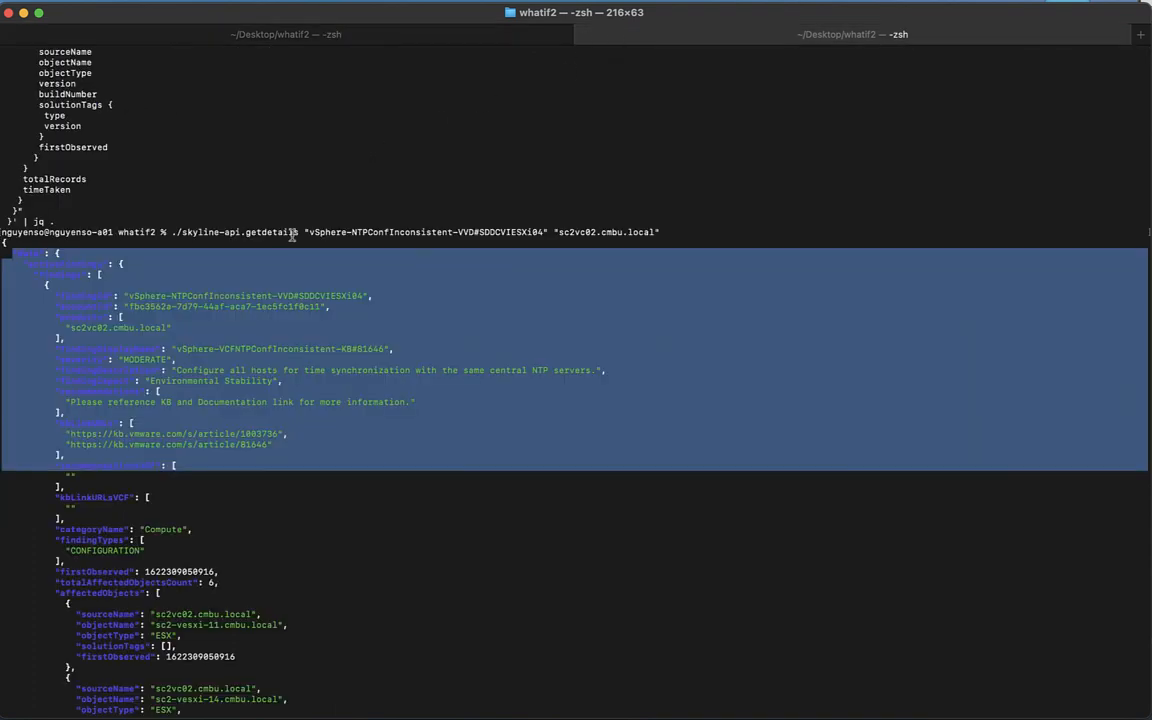
scroll(down, 3)
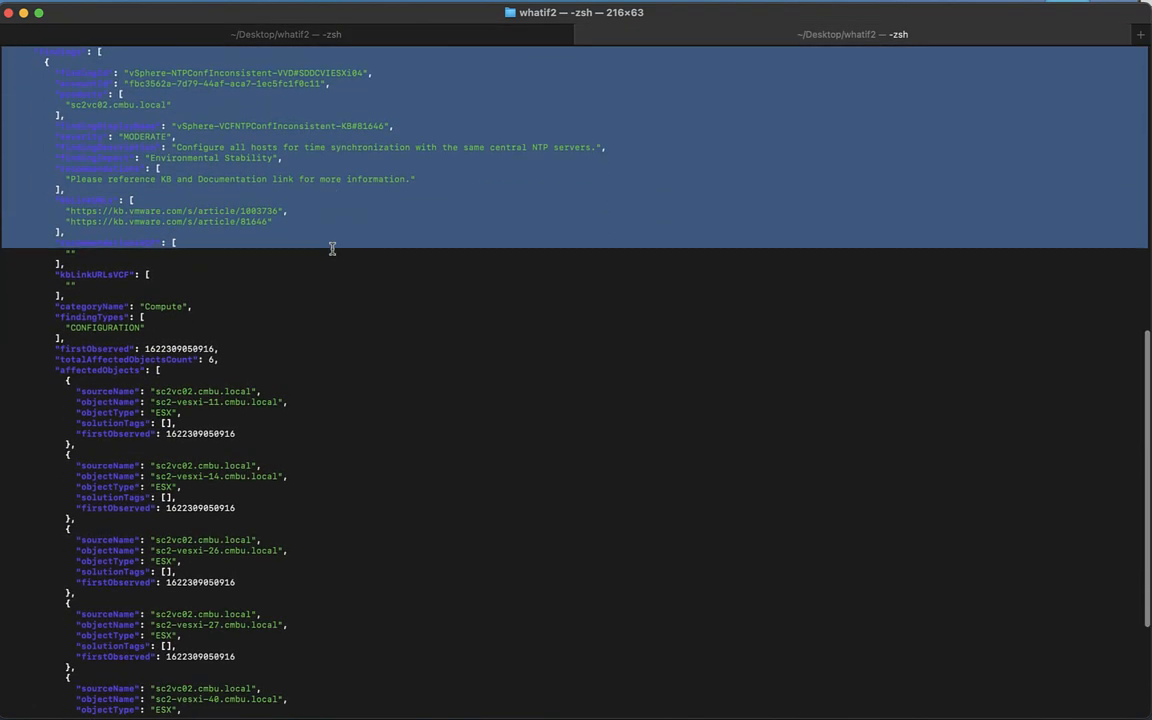
scroll(down, 3)
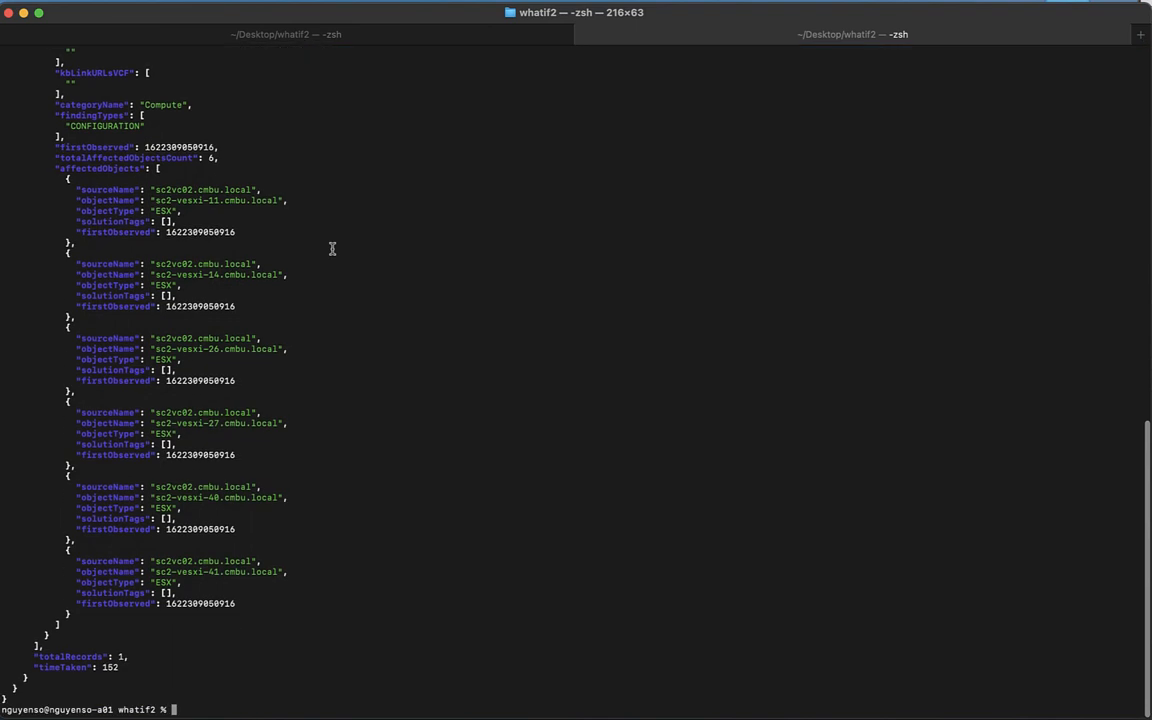
mouse_move(122, 183)
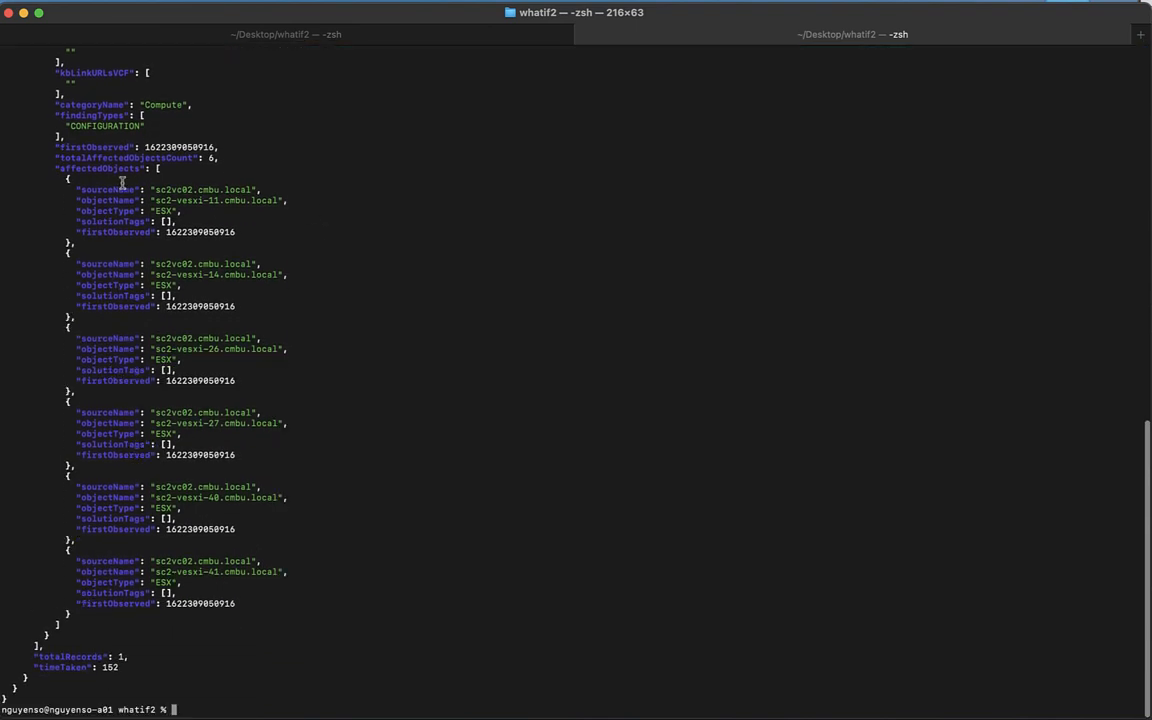
mouse_move(52, 168)
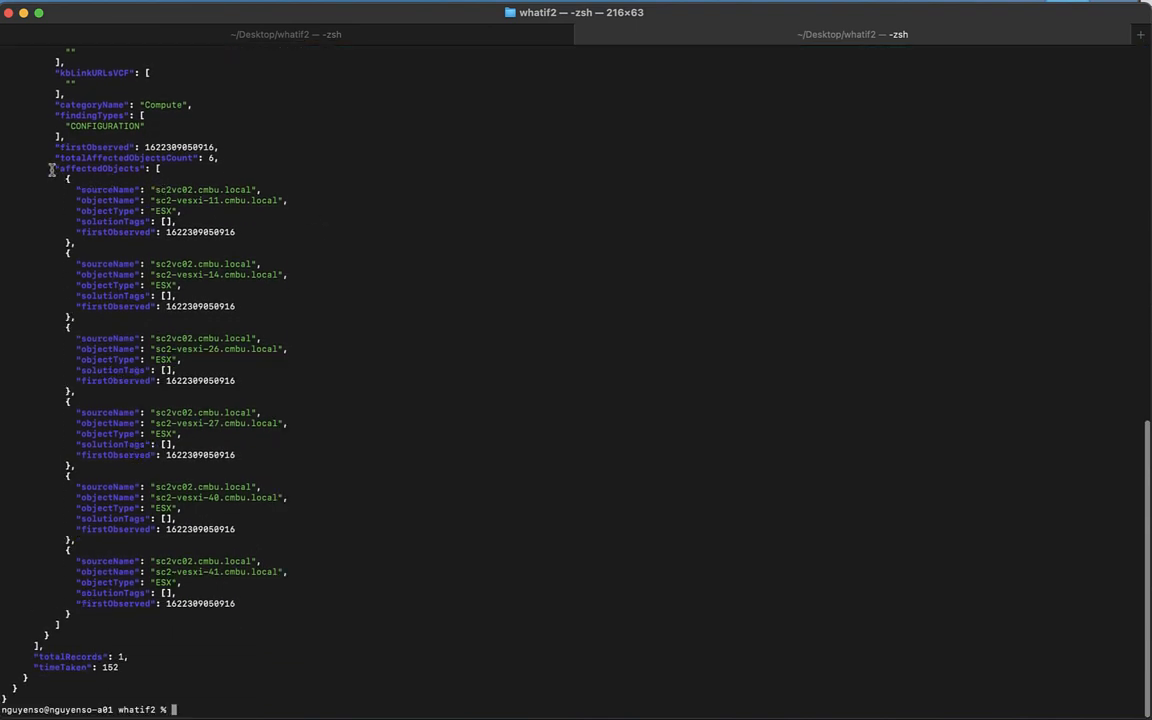